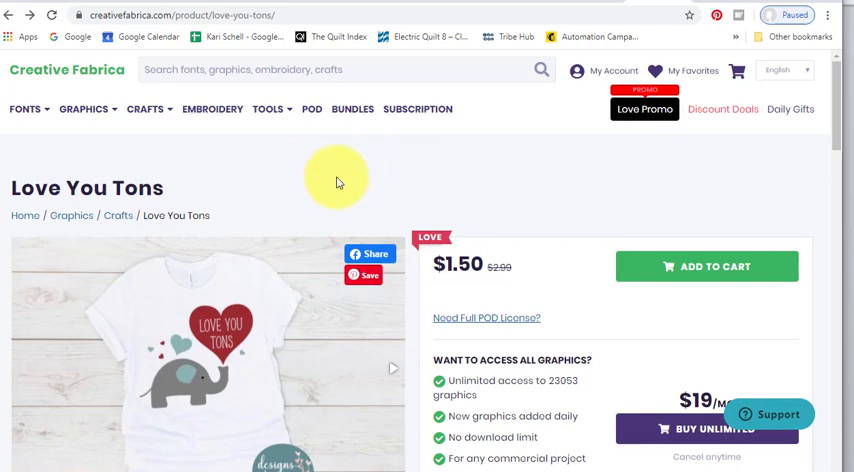
mouse_move(357, 184)
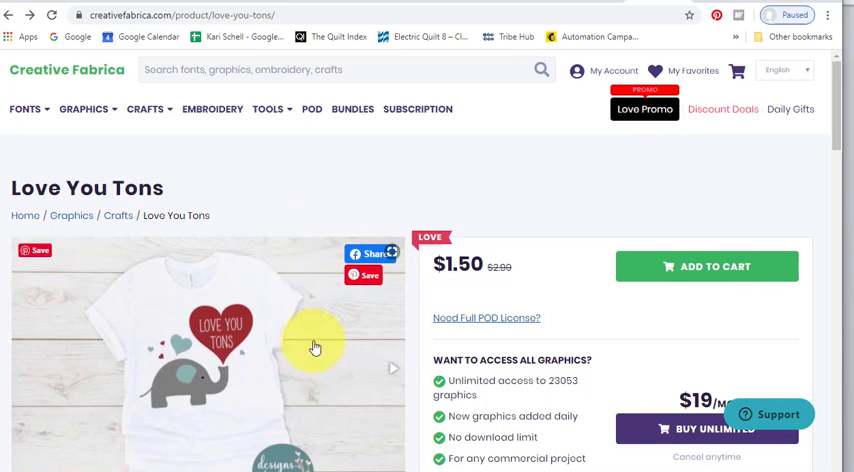
mouse_move(345, 361)
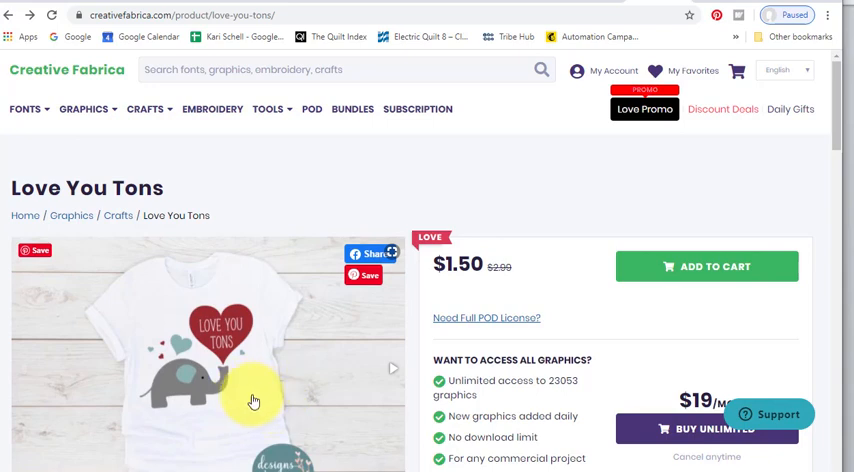
mouse_move(221, 408)
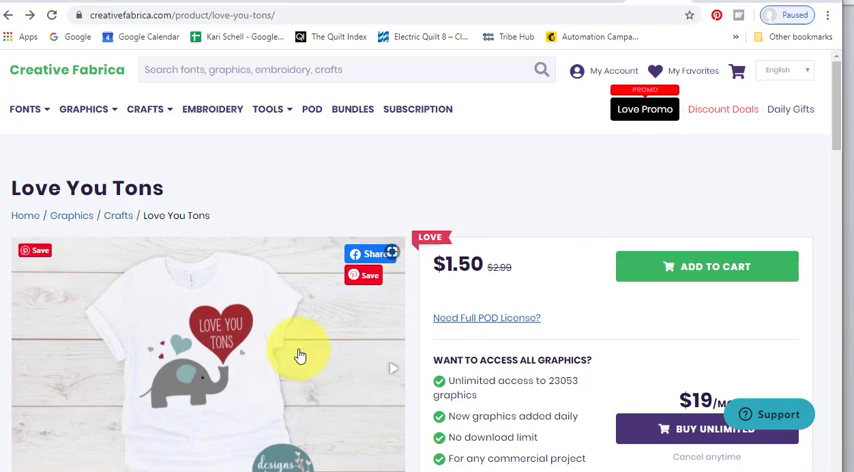
mouse_move(258, 192)
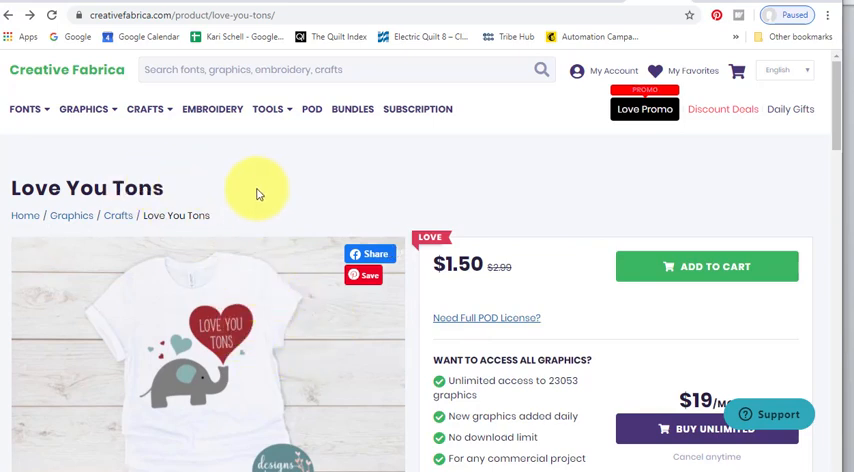
mouse_move(135, 37)
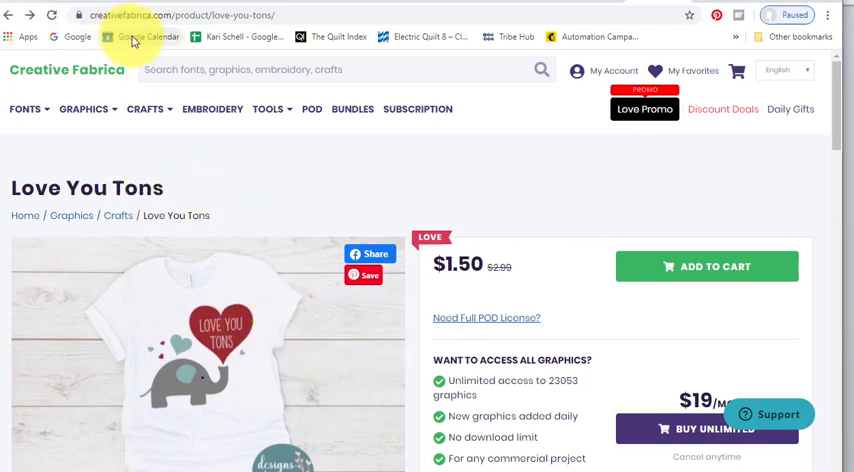
mouse_move(210, 29)
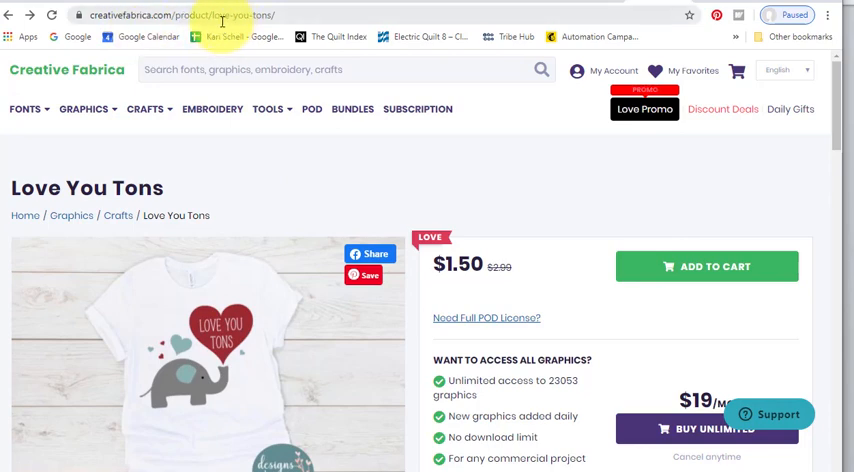
mouse_move(390, 207)
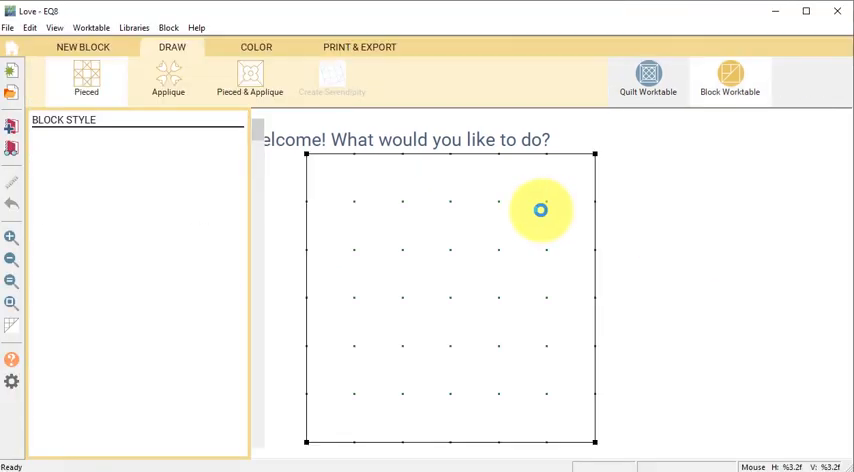
- Create a new 12 x 12 inch Pieced & Applique block (Easy + Applique) on the EasyDraw layer
left_click(82, 47)
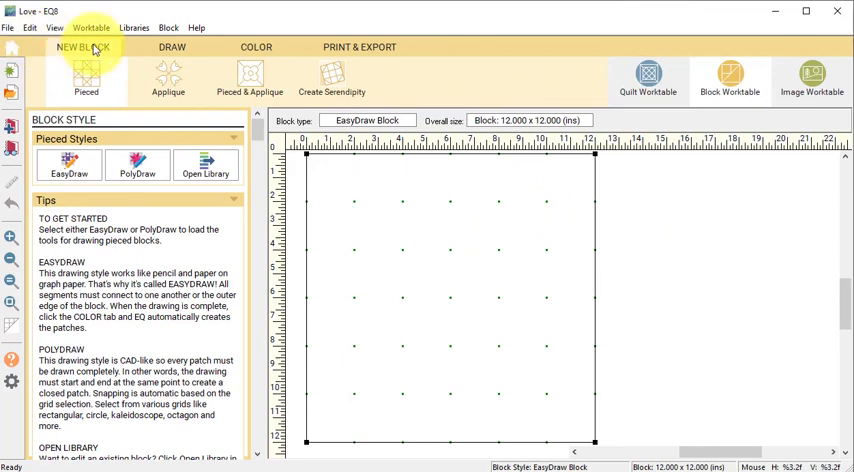
left_click(249, 80)
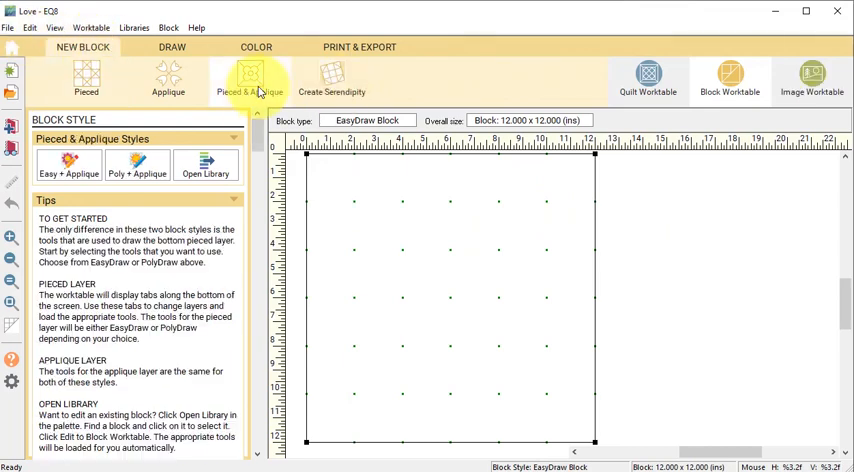
left_click(171, 47)
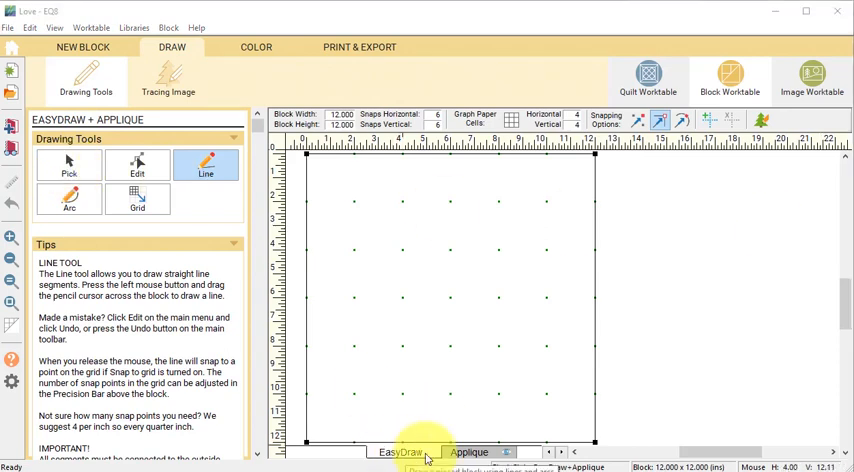
left_click(470, 452)
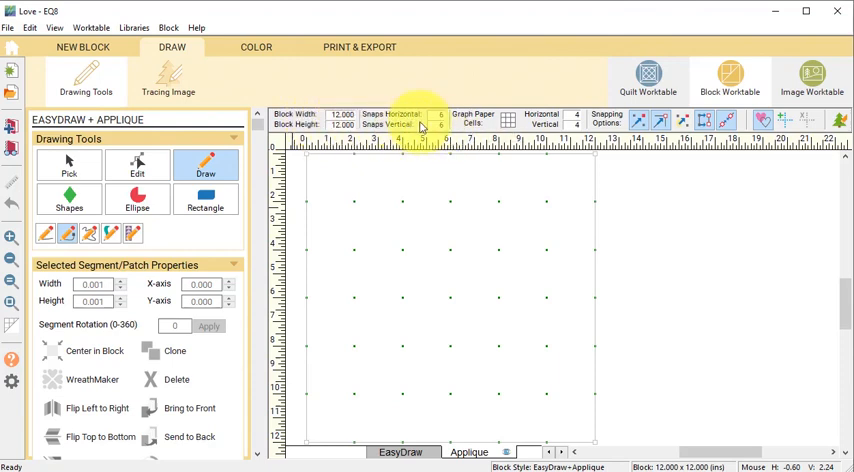
mouse_move(608, 120)
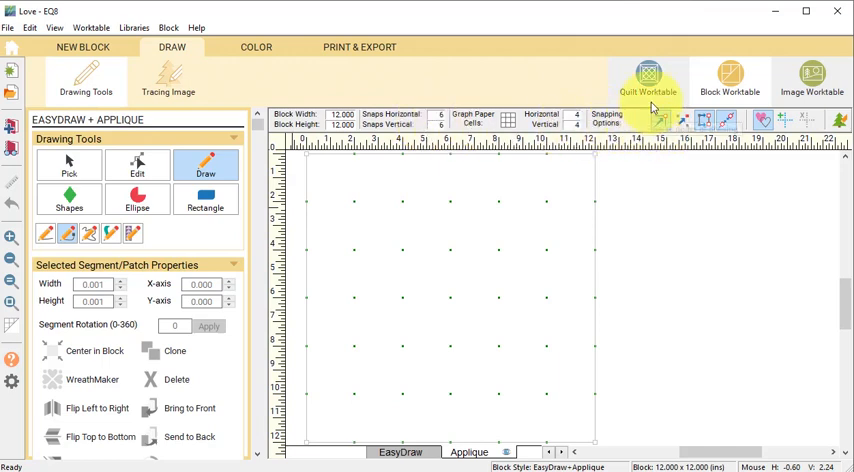
mouse_move(661, 122)
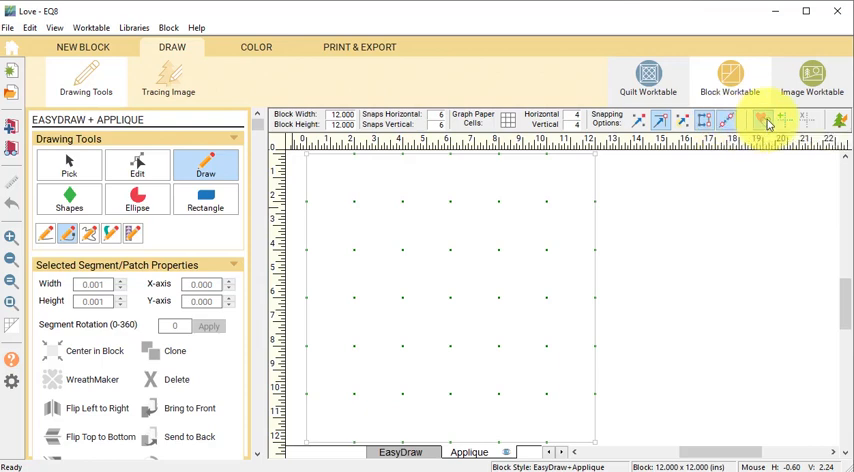
mouse_move(762, 123)
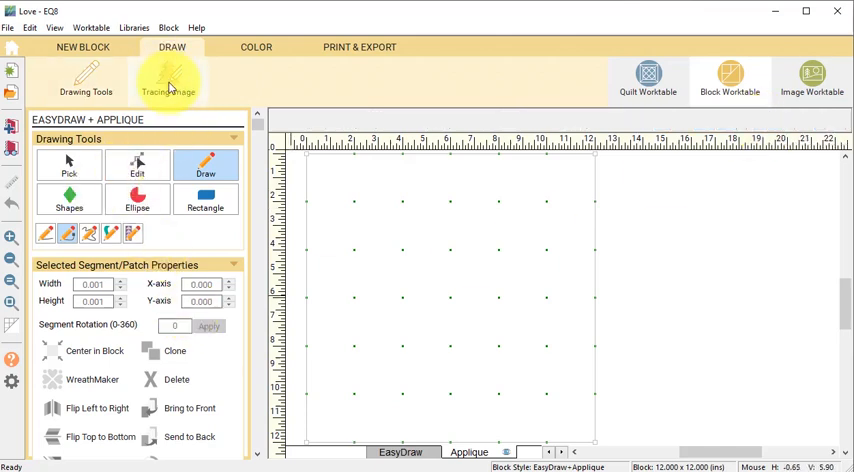
- Import the Love You Tons picture, uncropped, as the block's tracing image
left_click(169, 80)
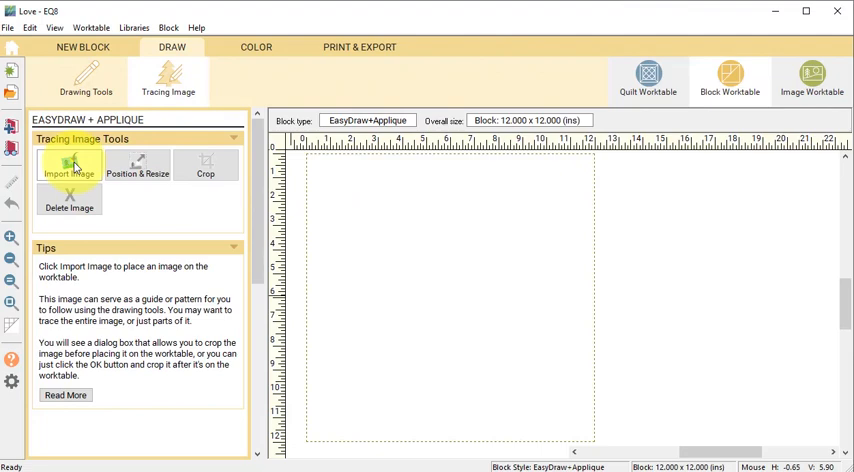
left_click(69, 165)
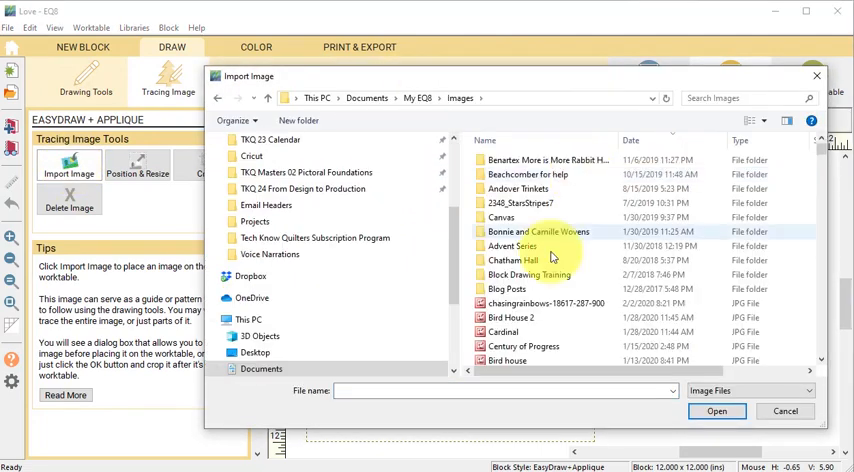
left_click(745, 98)
type("love you tons")
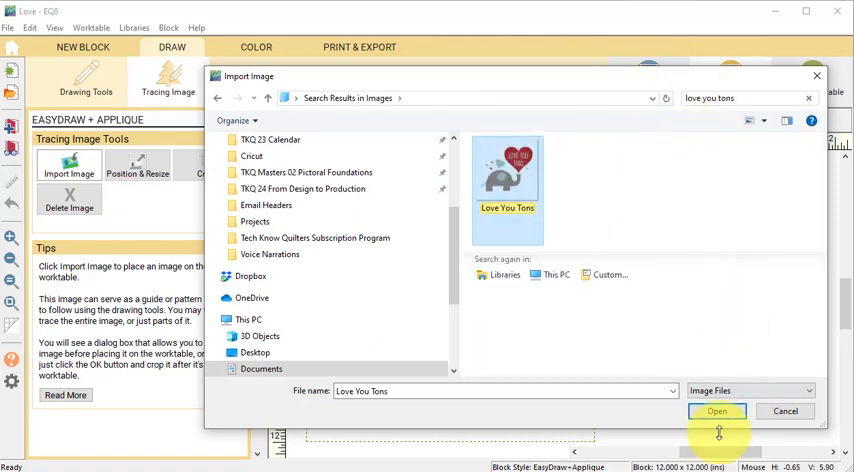
left_click(716, 411)
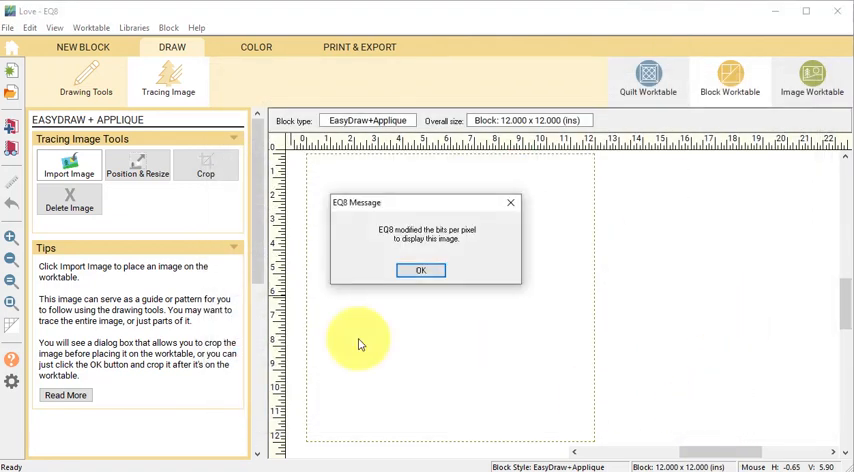
left_click(420, 270)
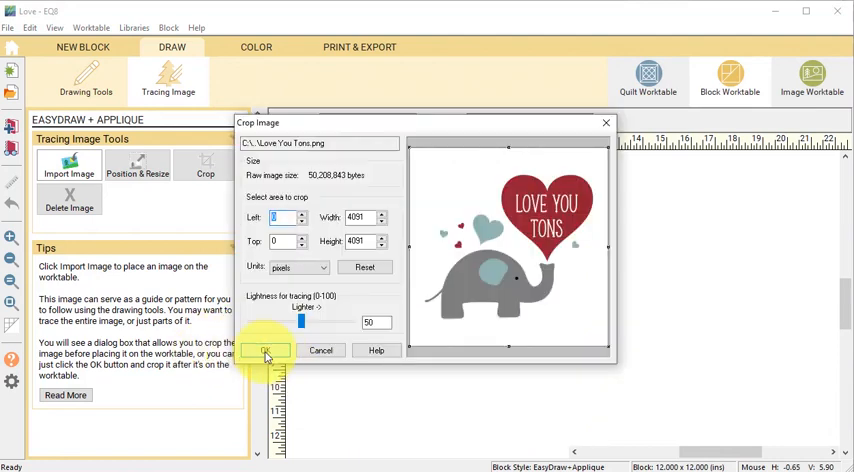
left_click(265, 351)
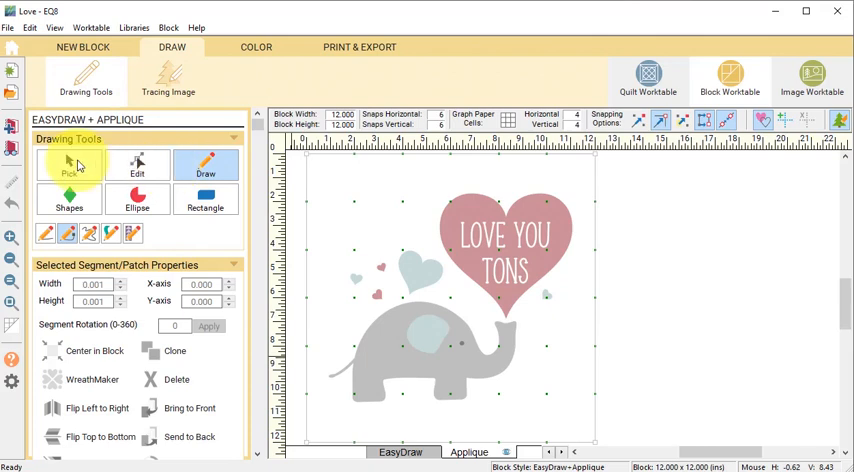
- Place a ready-made heart shape over the big traced red heart
left_click(69, 197)
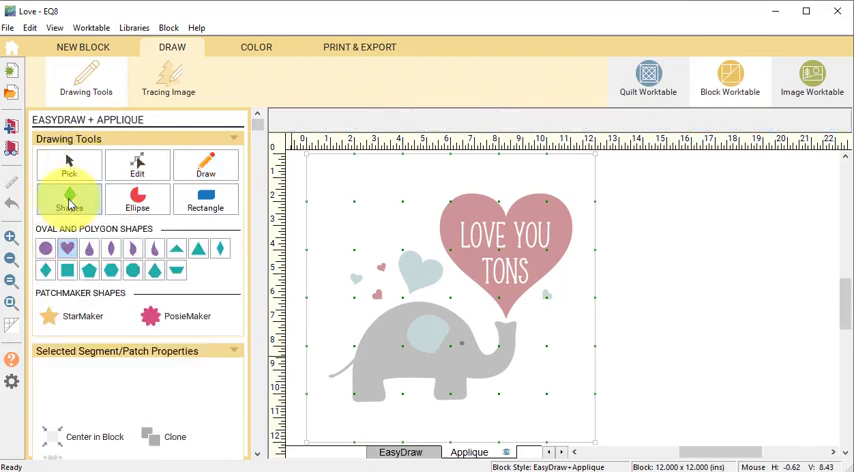
left_click(69, 199)
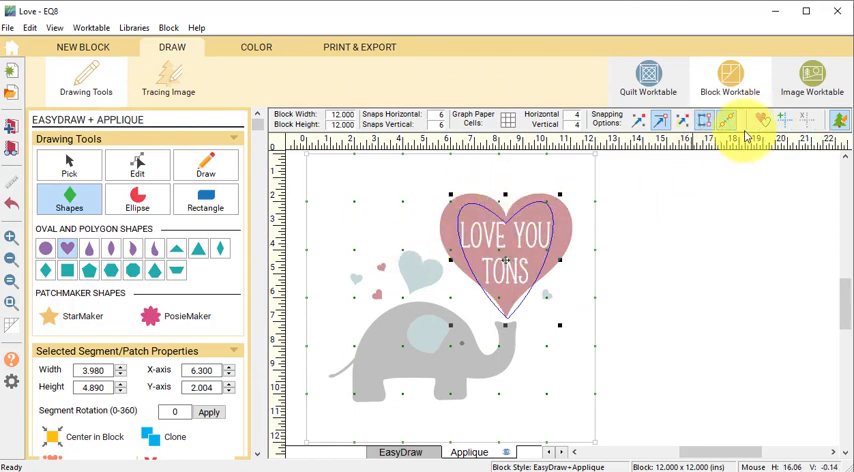
mouse_move(762, 123)
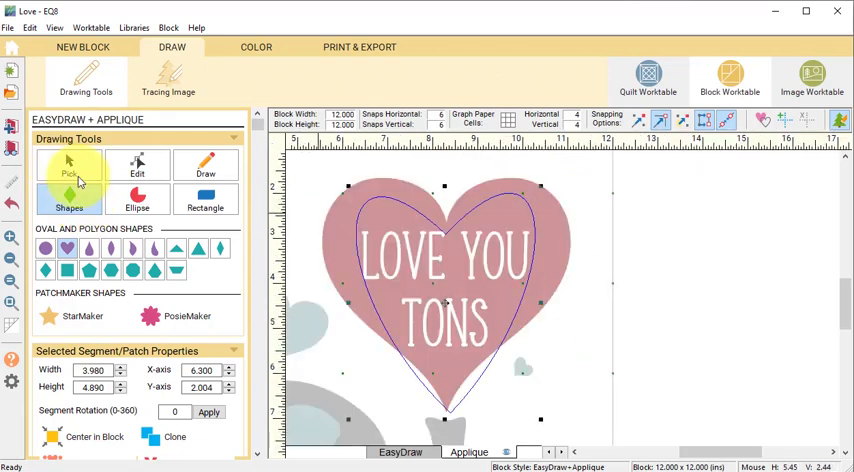
left_click(137, 165)
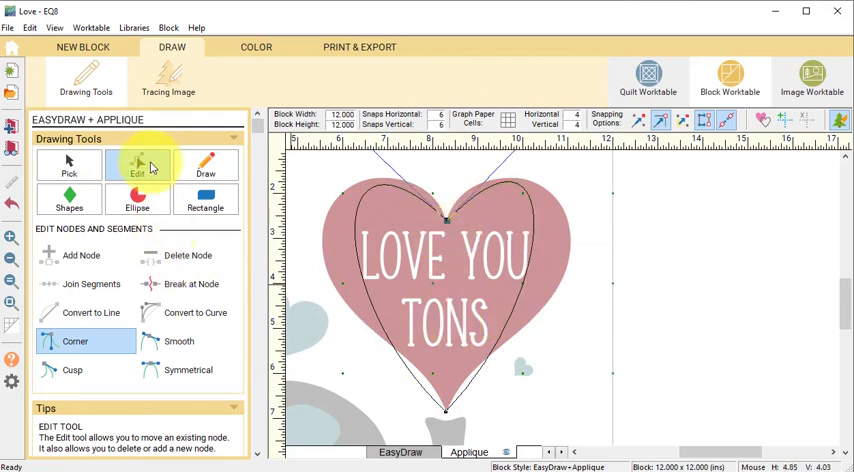
- Bend the heart outline's sides to the traced heart and select its bottom node
left_click(137, 165)
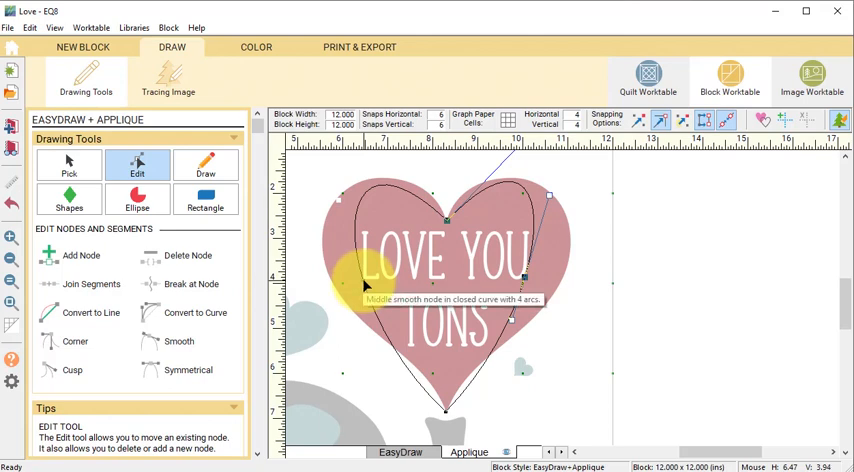
left_click(179, 341)
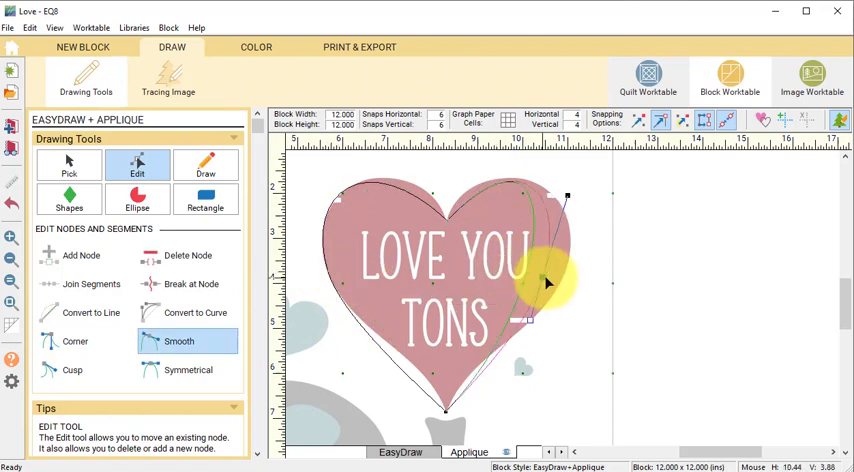
left_click_drag(545, 283, 565, 275)
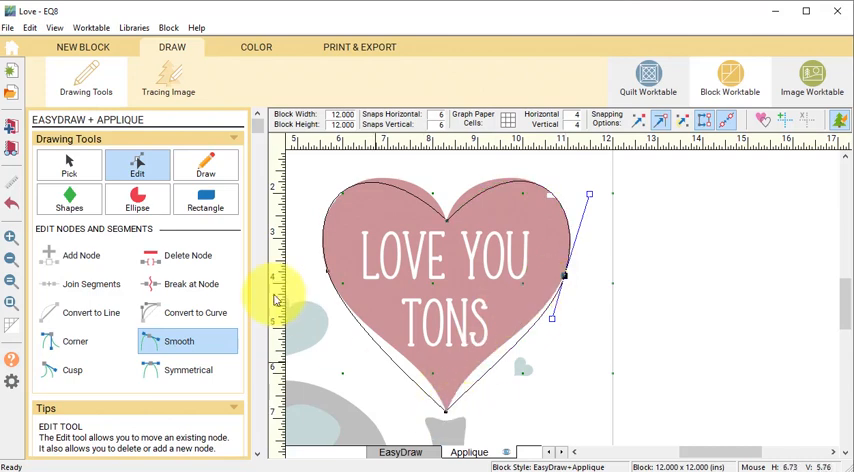
mouse_move(446, 408)
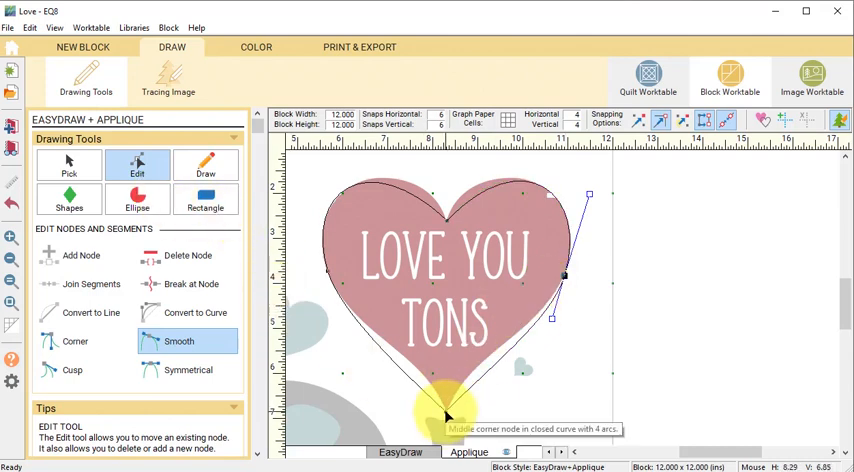
left_click(74, 341)
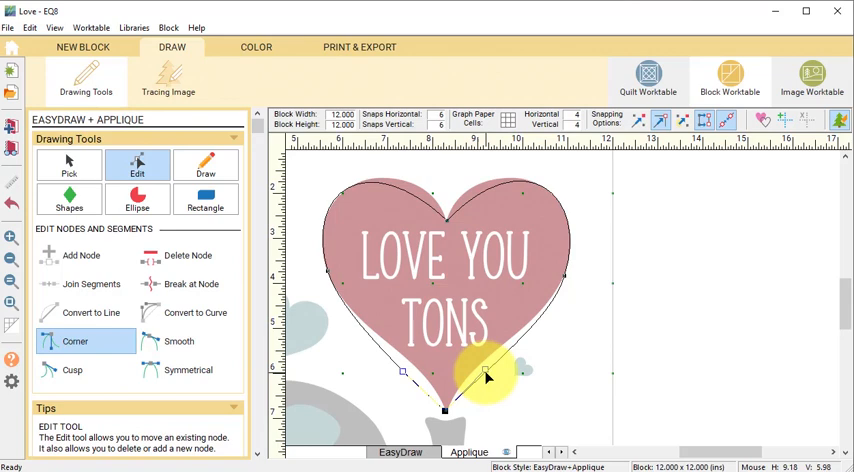
mouse_move(480, 370)
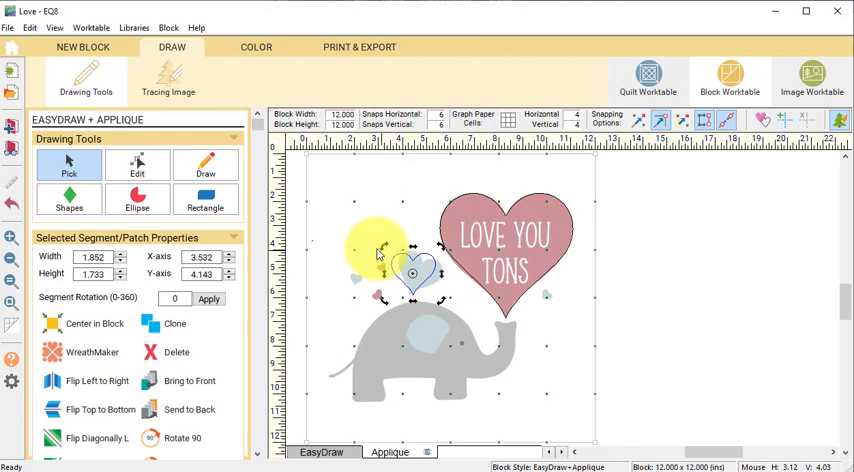
- Rotate, move and shrink heart outlines over the small blue and pink hearts
left_click_drag(380, 250, 440, 245)
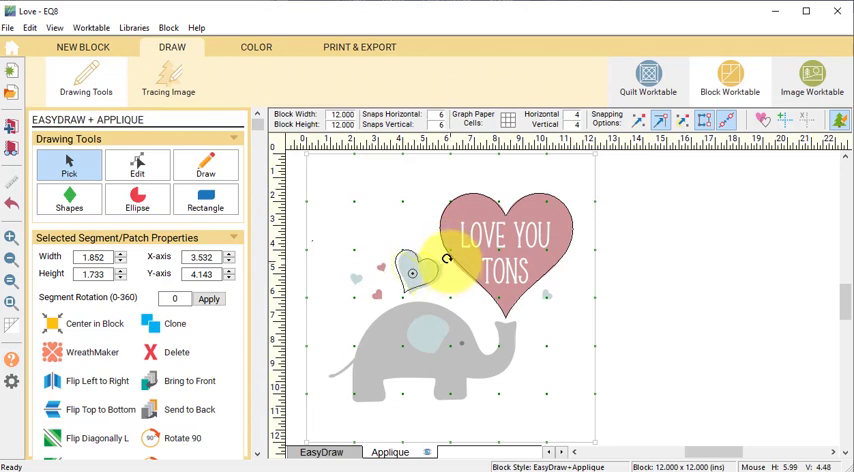
left_click_drag(445, 258, 418, 273)
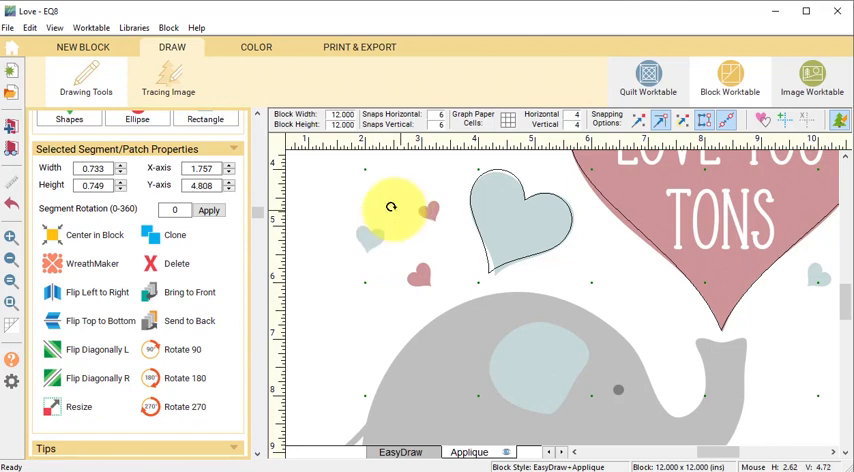
left_click_drag(391, 207, 428, 213)
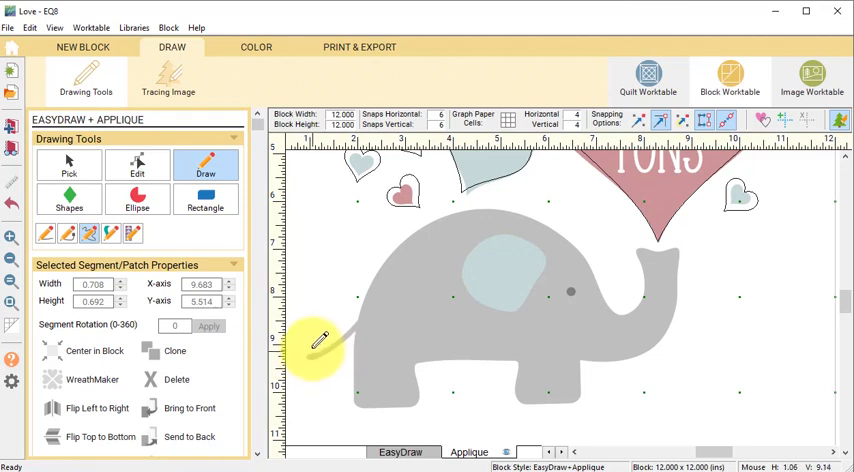
- Freehand-trace a closed outline from the elephant's tail over its back, around the trunk, and back
left_click_drag(320, 345, 378, 340)
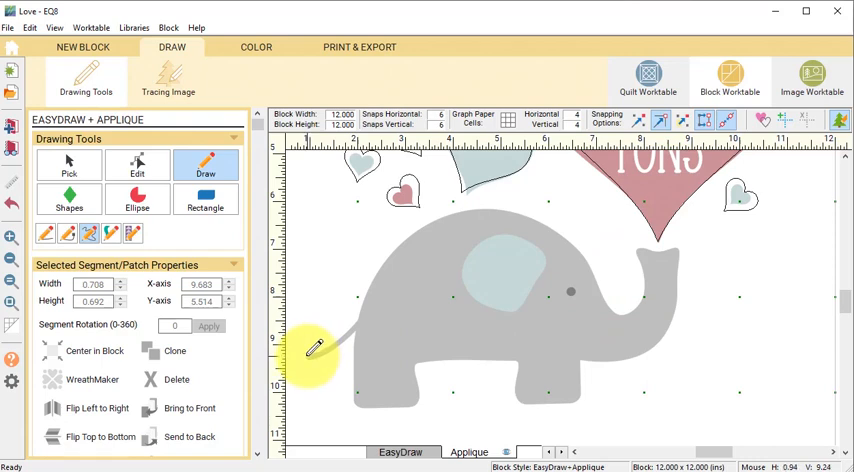
left_click_drag(320, 350, 370, 302)
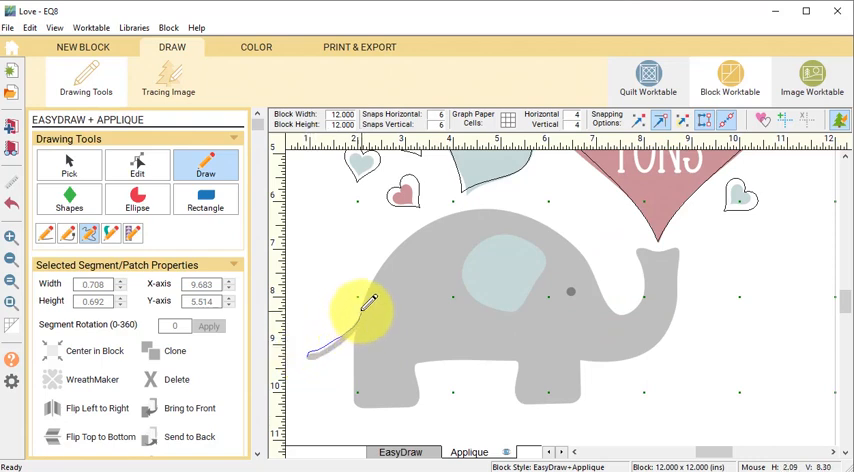
left_click_drag(360, 305, 590, 240)
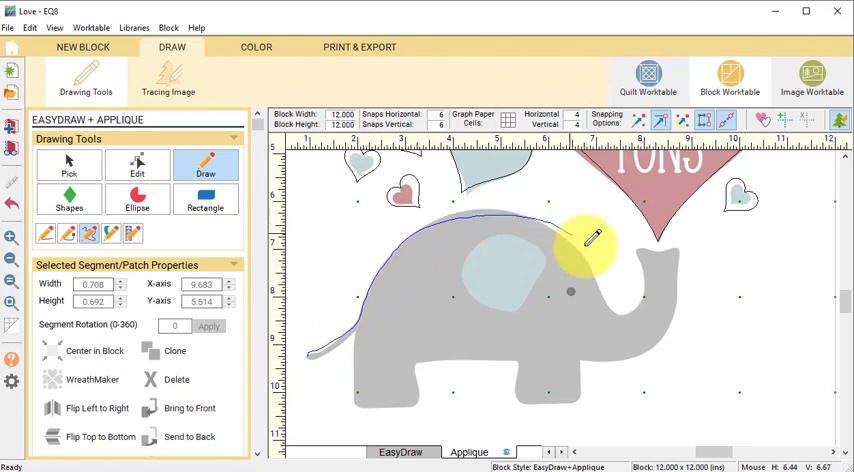
left_click_drag(590, 237, 645, 256)
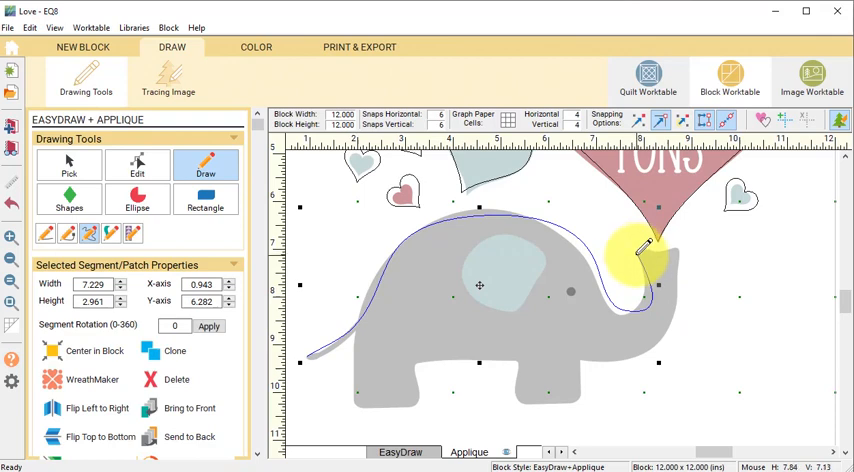
left_click_drag(630, 255, 660, 245)
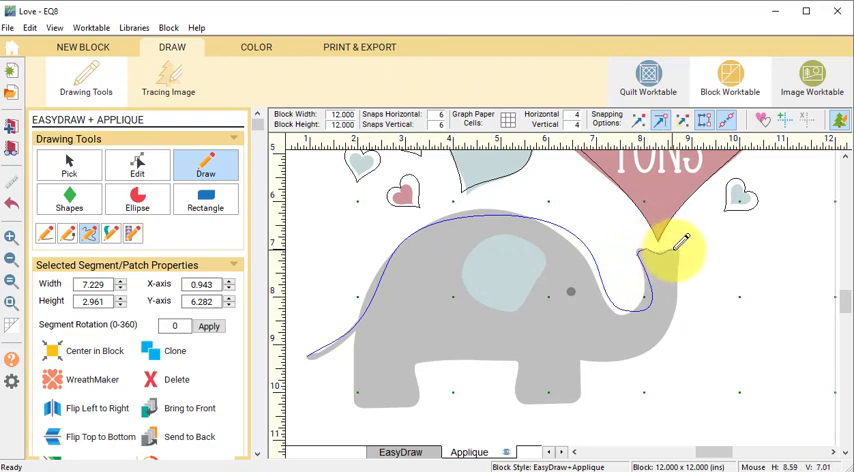
left_click_drag(670, 245, 580, 355)
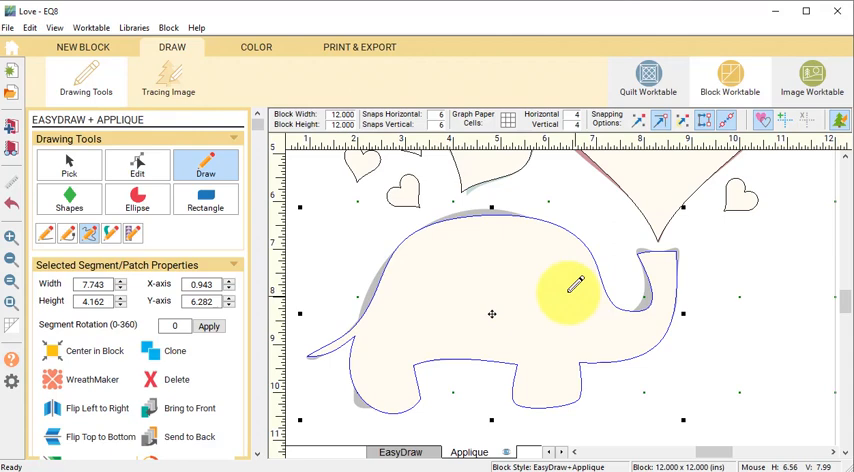
mouse_move(762, 122)
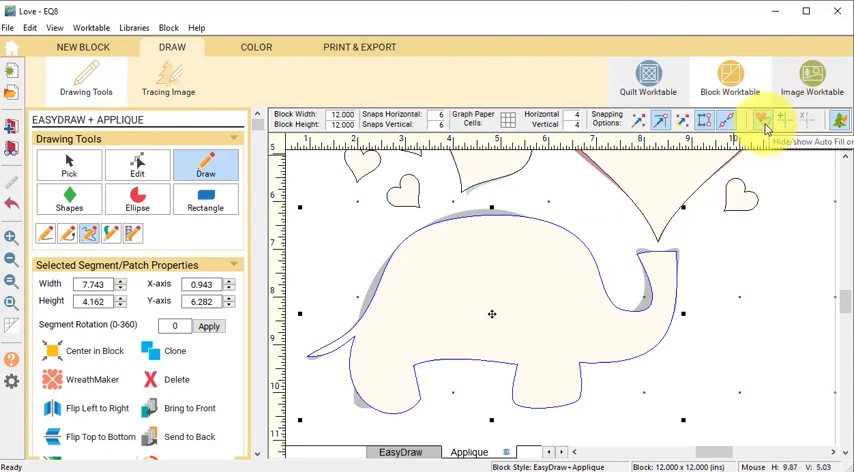
left_click(137, 165)
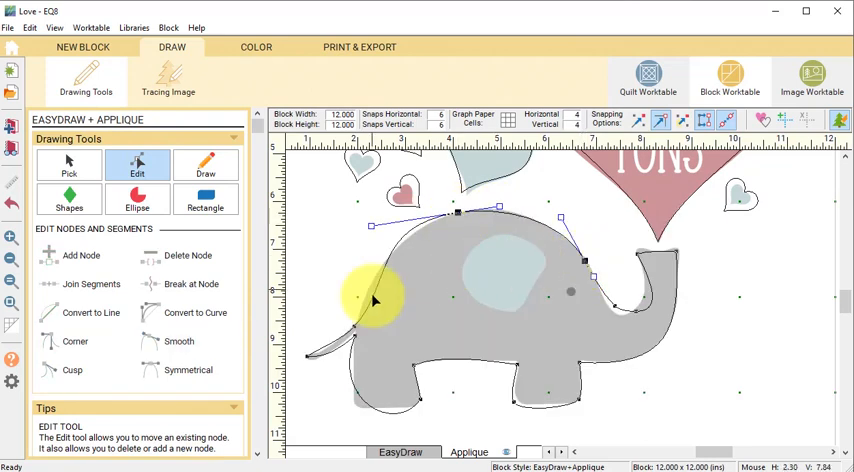
- Adjust the elephant outline's back curve and make the front foot nodes sharp corners
left_click_drag(375, 300, 395, 265)
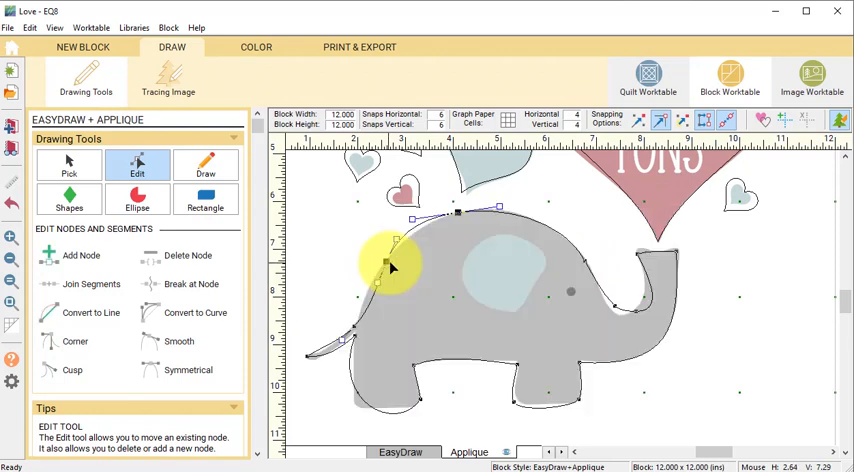
left_click(179, 341)
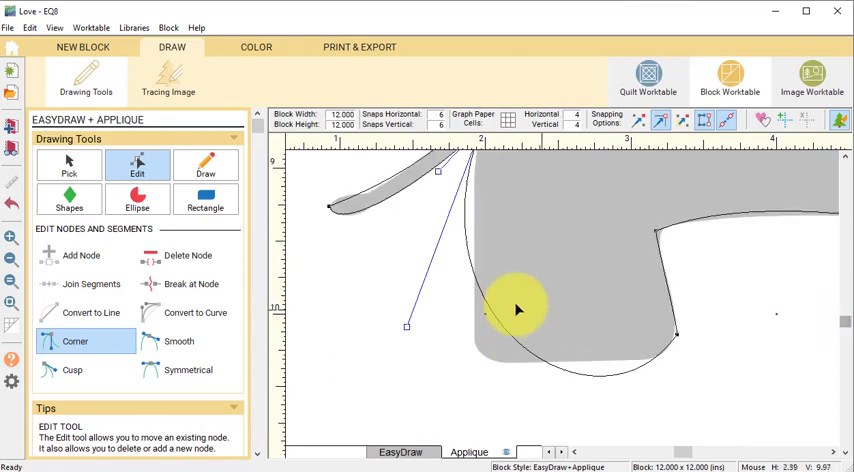
left_click_drag(518, 308, 497, 320)
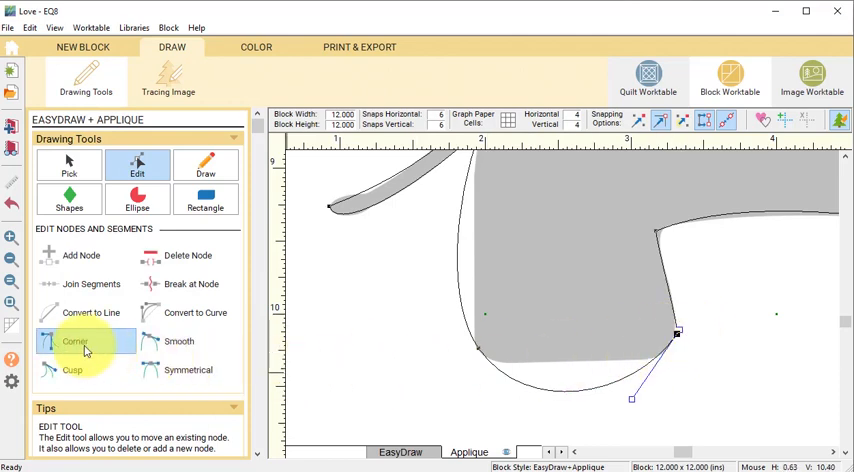
left_click(179, 341)
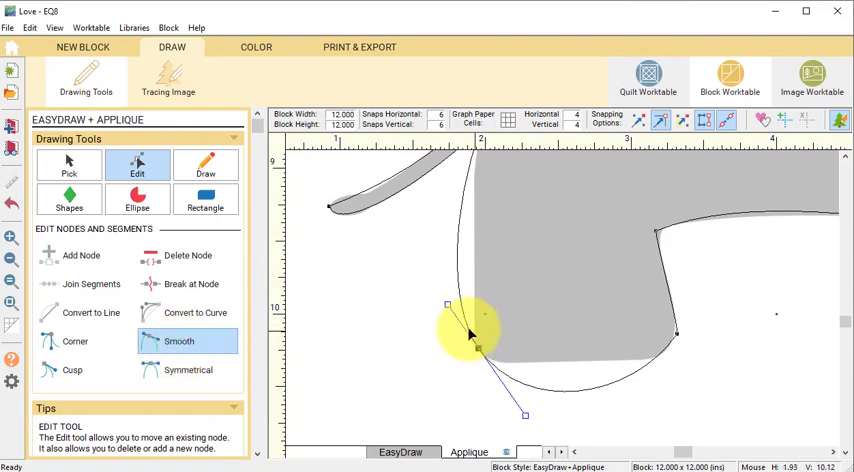
left_click(74, 341)
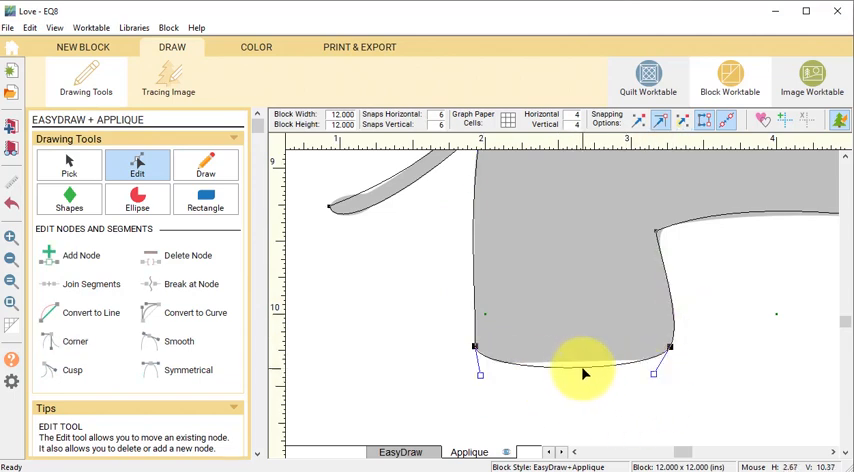
left_click_drag(585, 370, 660, 230)
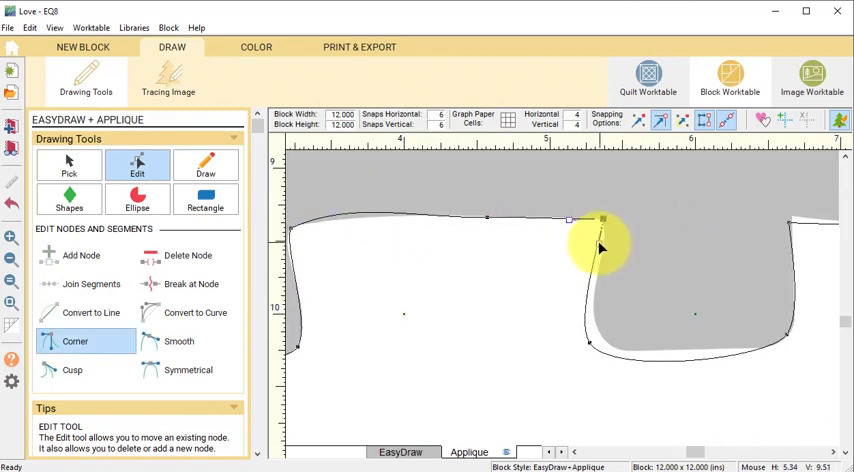
left_click(179, 341)
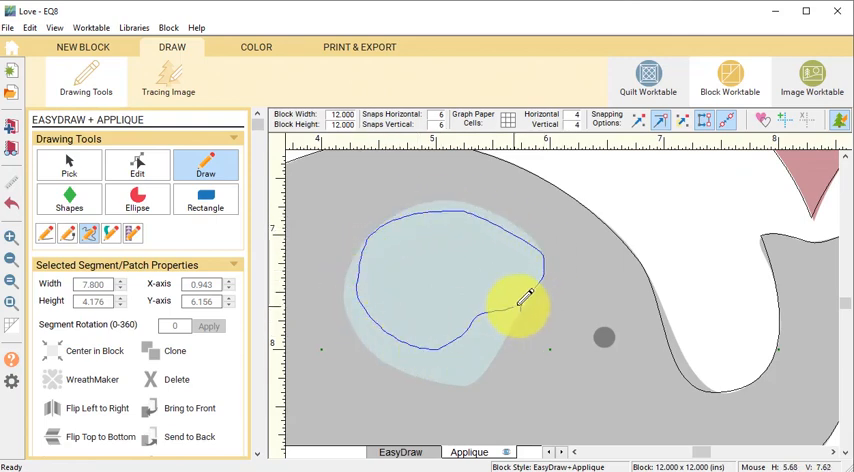
- Drag the ear outline's nodes and handles to fit the light blue ear
left_click(137, 165)
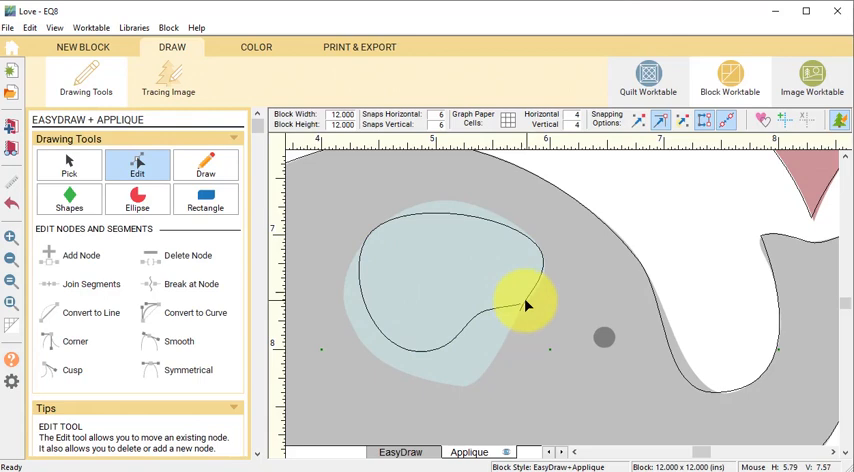
left_click_drag(528, 307, 390, 195)
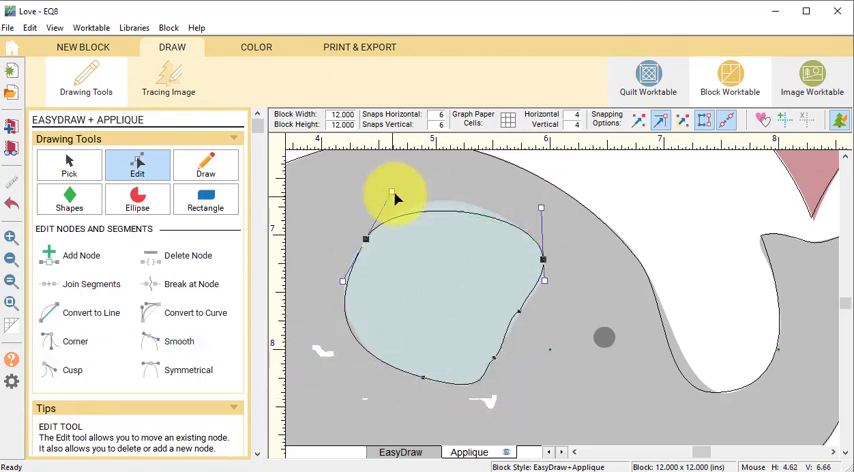
left_click_drag(393, 195, 525, 320)
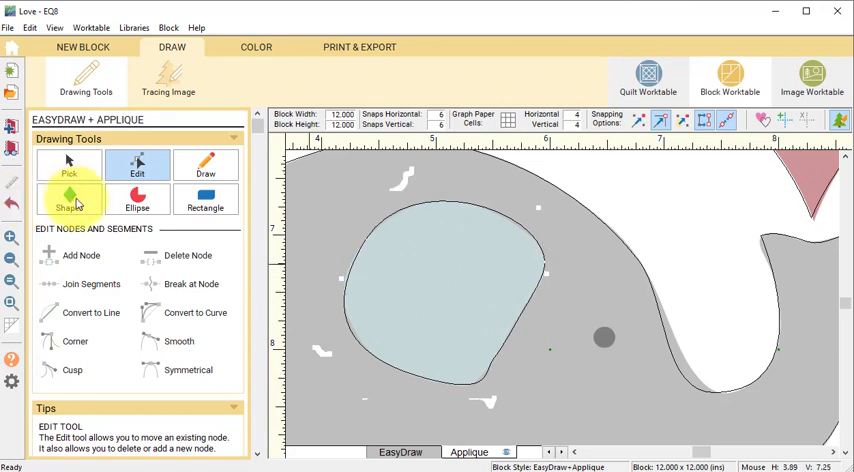
left_click(68, 198)
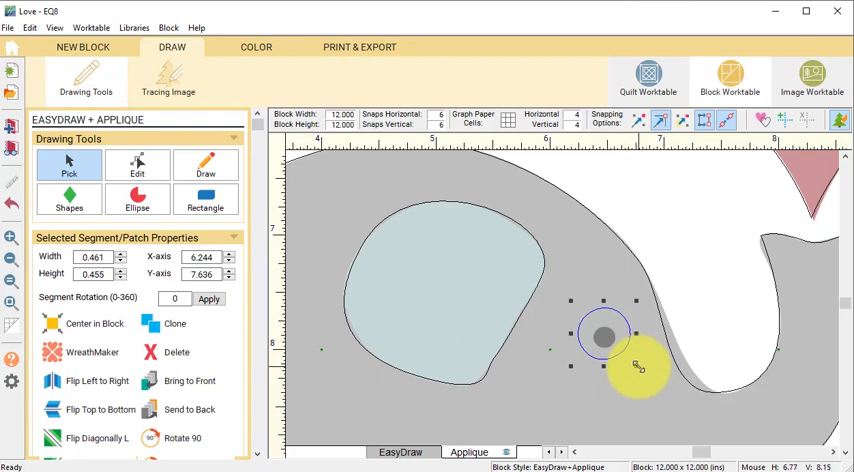
- Shrink the elephant's eye circle, move it into place, and begin colouring the block
left_click_drag(638, 367, 595, 318)
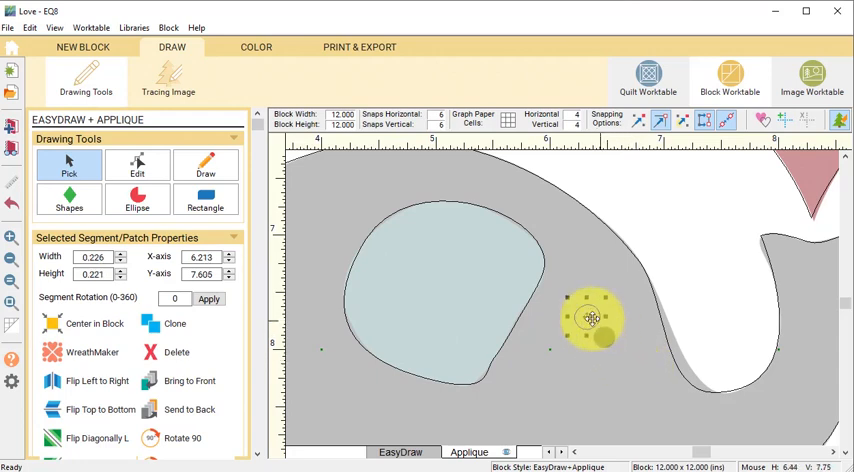
left_click_drag(595, 318, 620, 337)
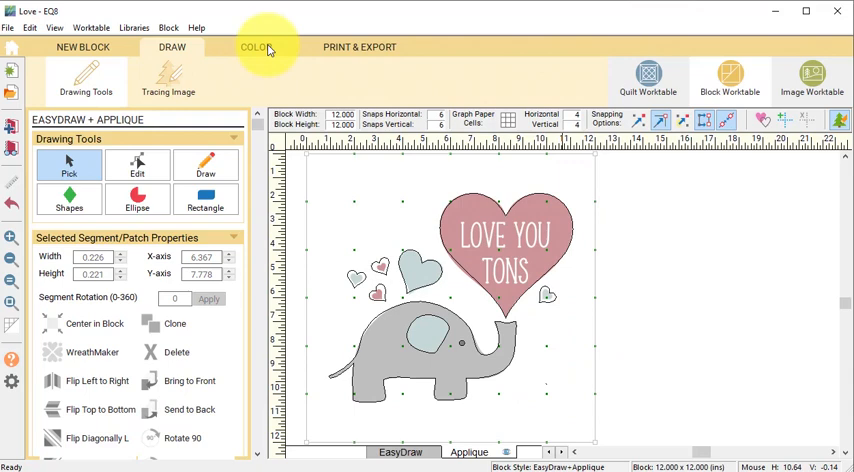
left_click(256, 47)
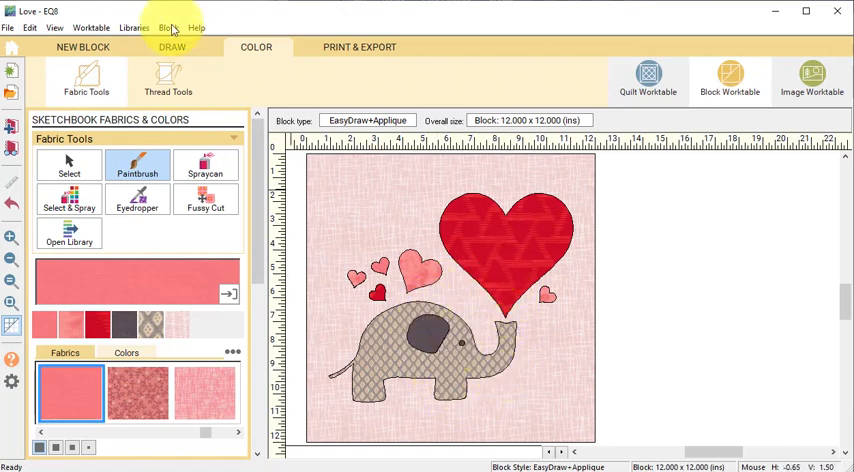
- Resize the hearts, repaint fabrics on a cream background, then move to the Quilt Worktable
left_click(172, 47)
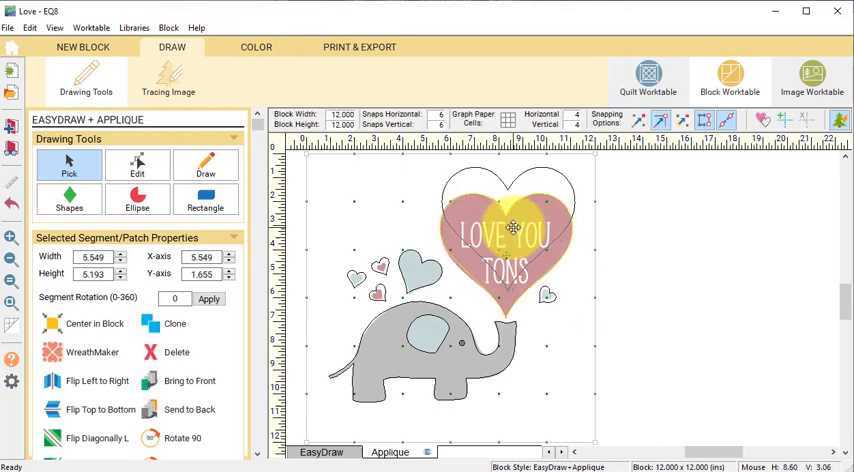
left_click(763, 120)
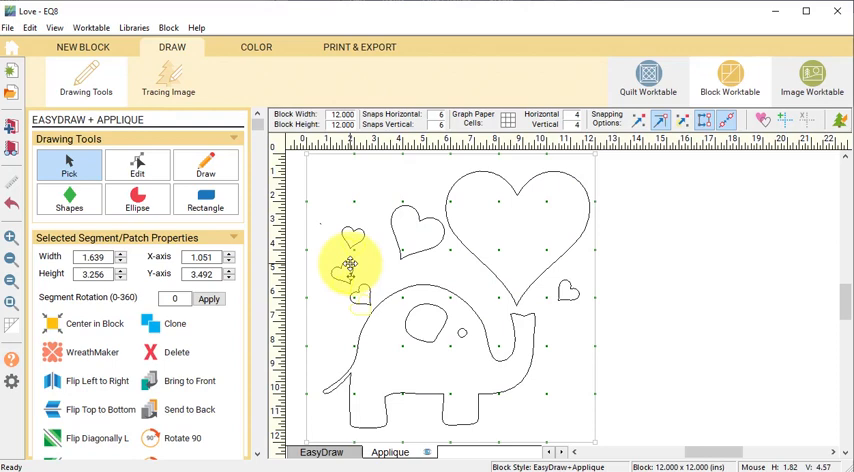
left_click(256, 47)
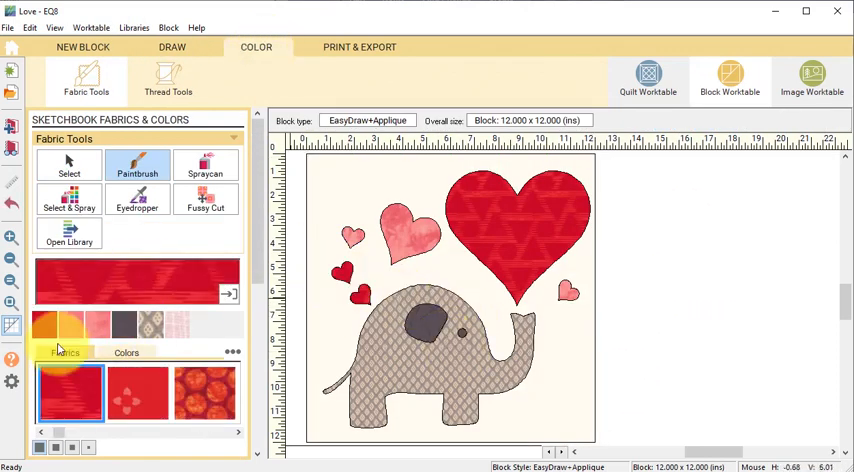
left_click(205, 390)
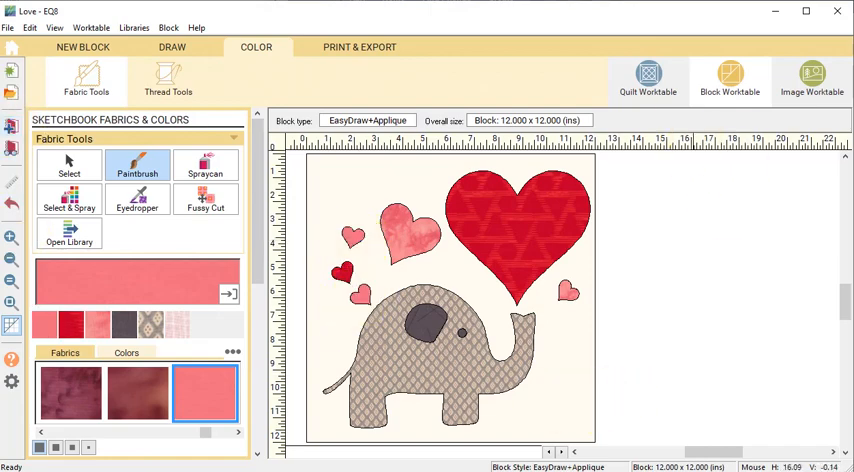
left_click(648, 75)
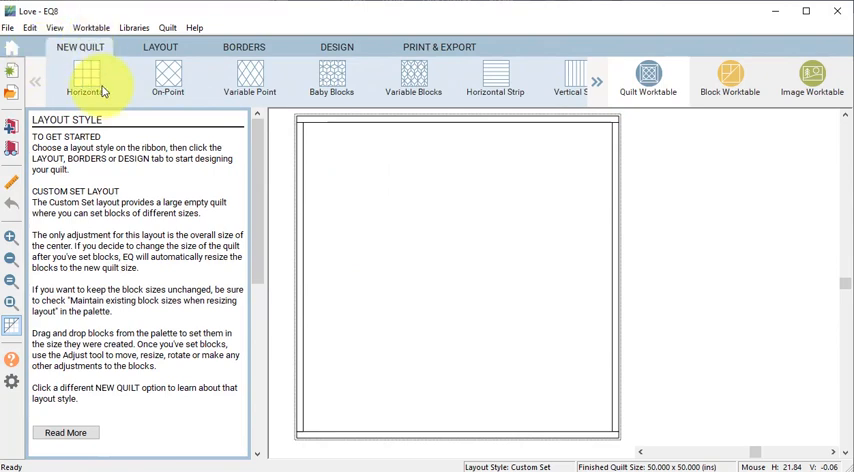
- Build a horizontal 1x1 quilt with 0.5-inch and 1.5-inch borders and set the elephant block
left_click(86, 79)
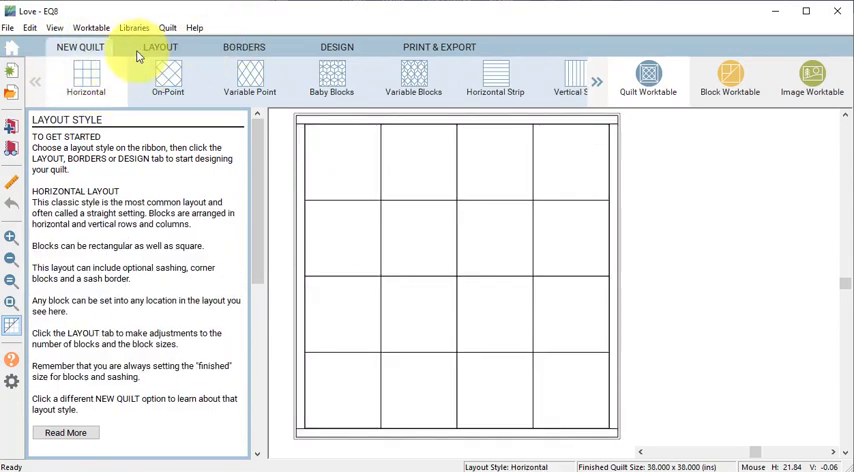
left_click(160, 47)
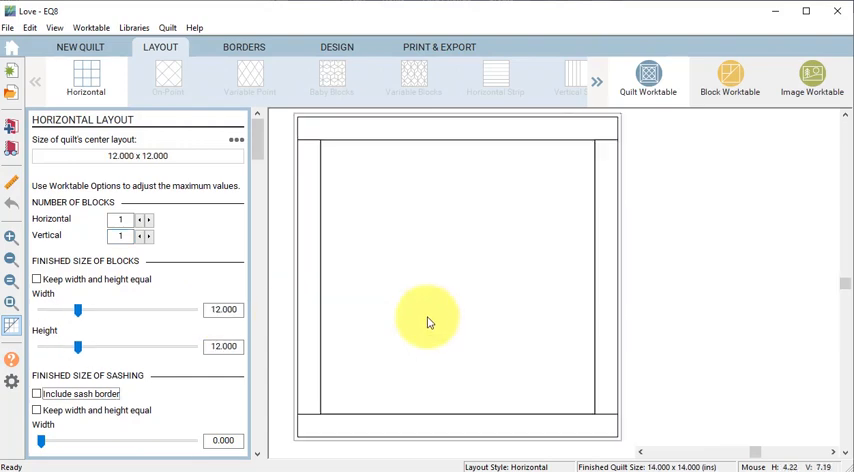
left_click(243, 46)
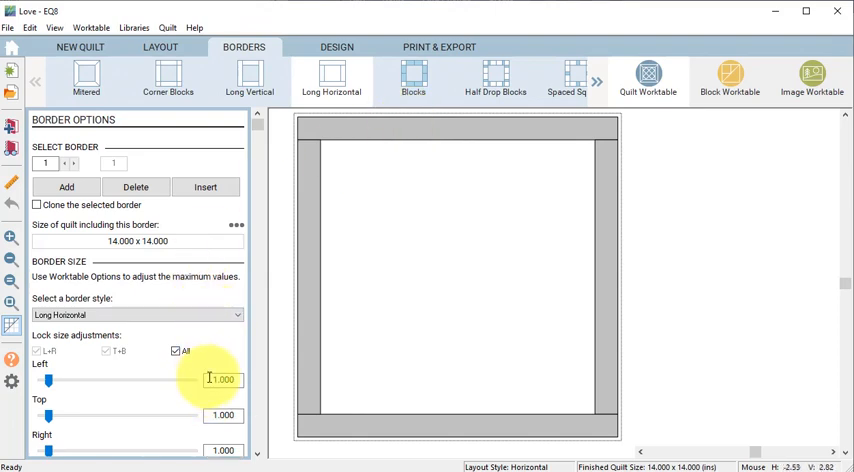
type(".5")
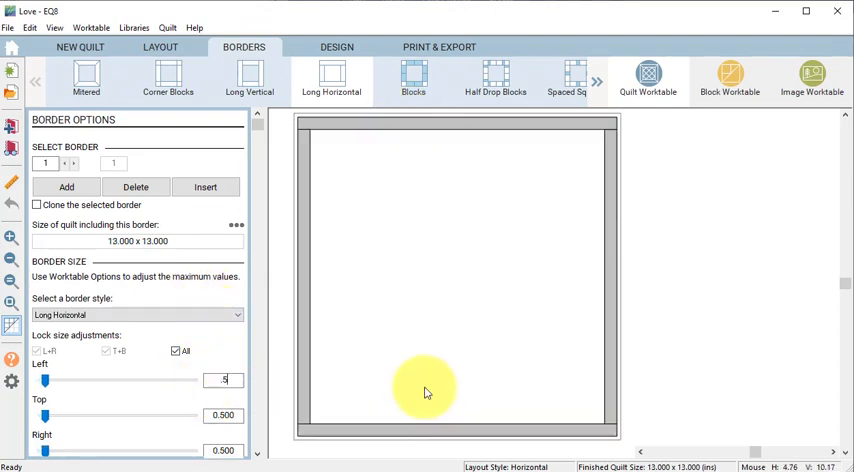
left_click(66, 187)
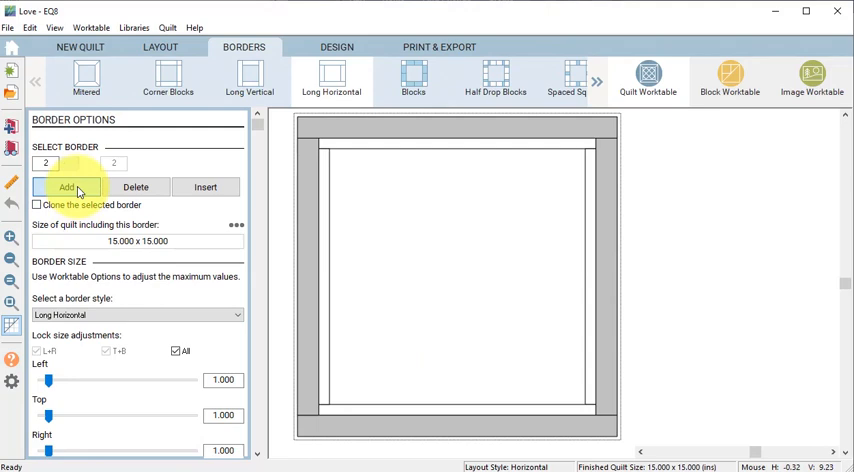
left_click(66, 187)
type("1.5")
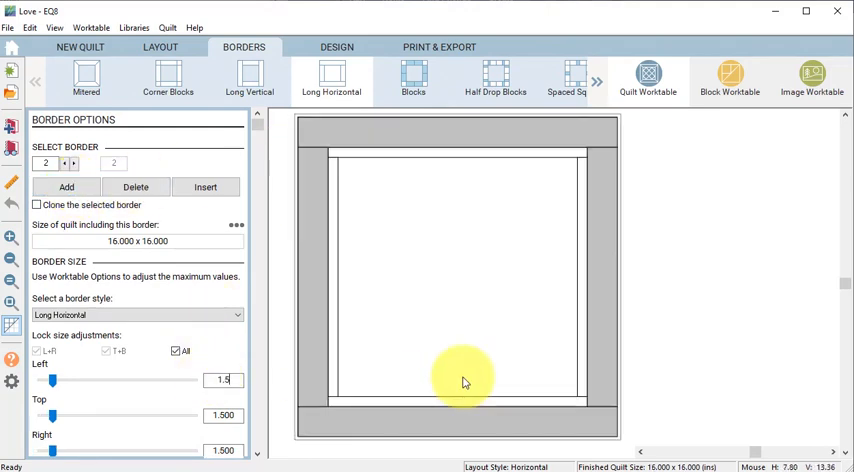
left_click(337, 47)
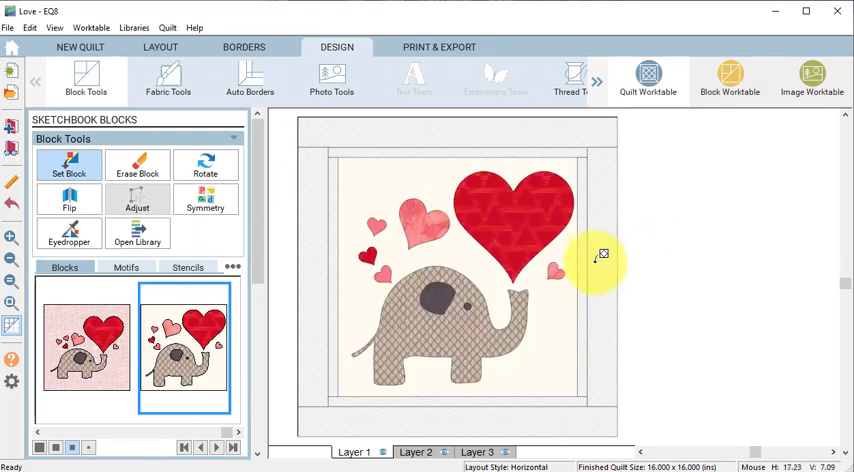
- Paint the inner border pink and the outer border dark grey, then bring up Text Tools
left_click(168, 80)
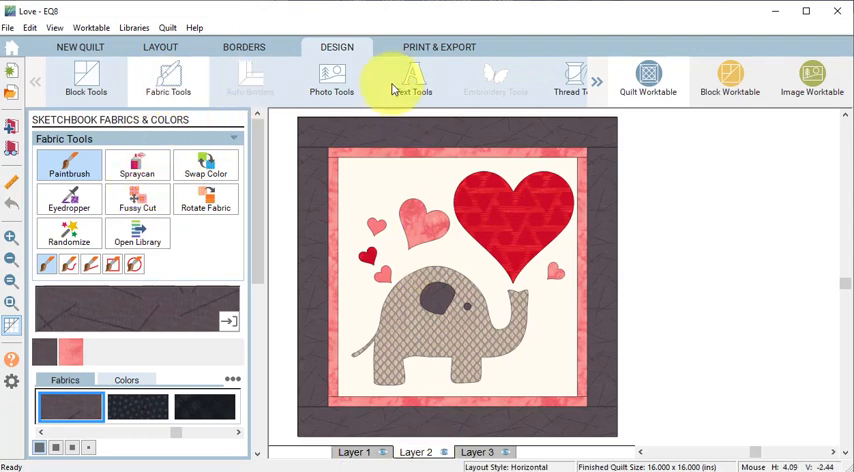
left_click(413, 80)
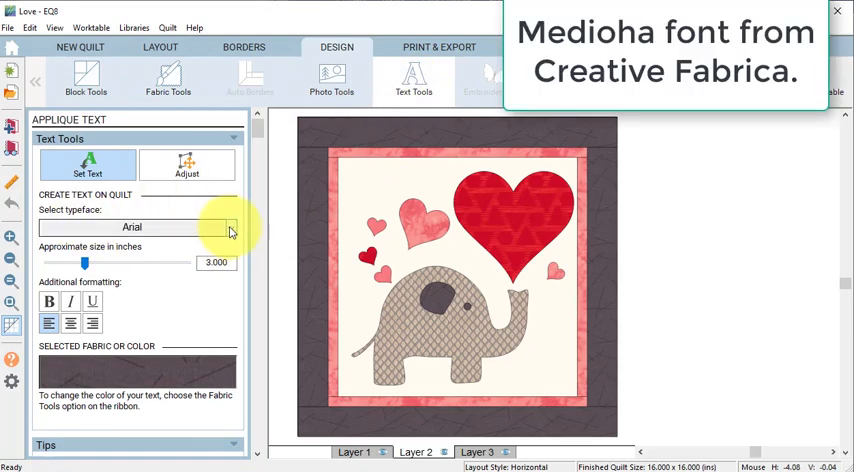
- Write 'BE MINE' across the red heart in the Medioha typeface at size 2.5
left_click(230, 227)
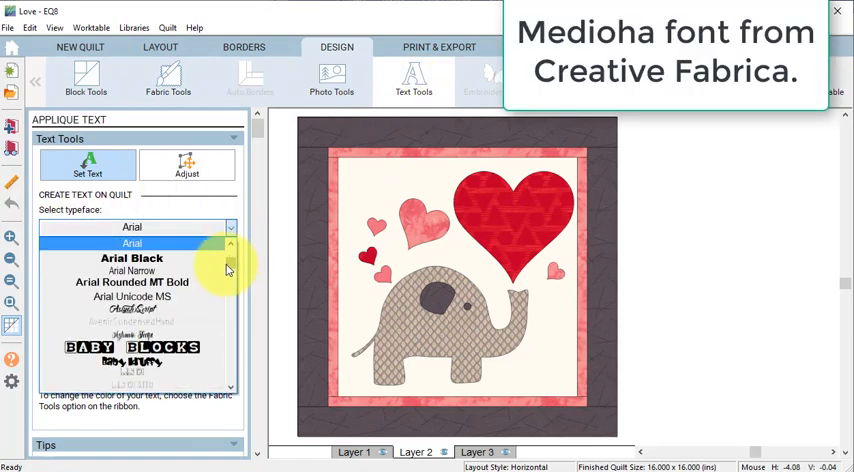
scroll("down", 3)
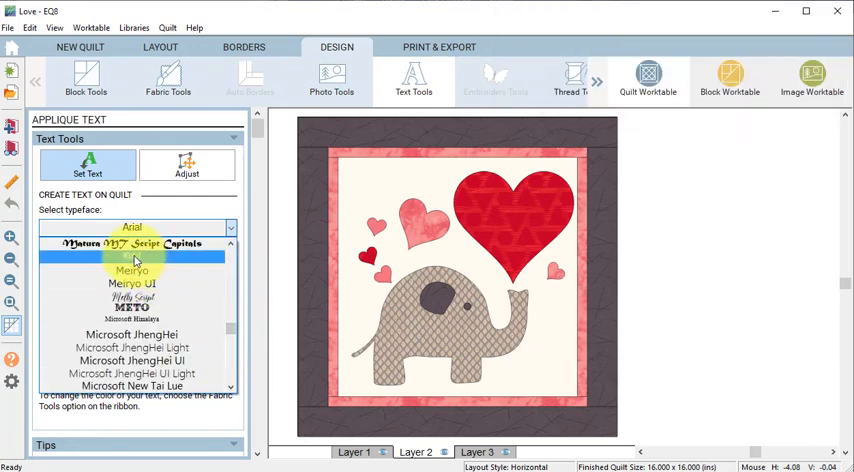
left_click(131, 270)
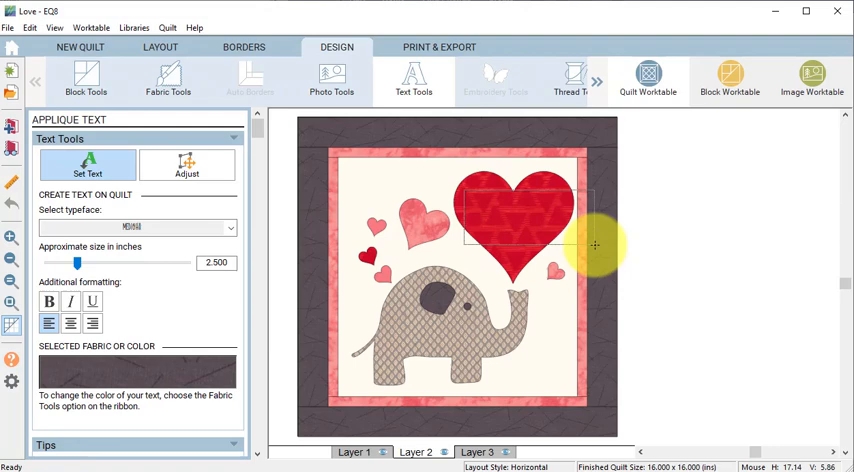
type("B")
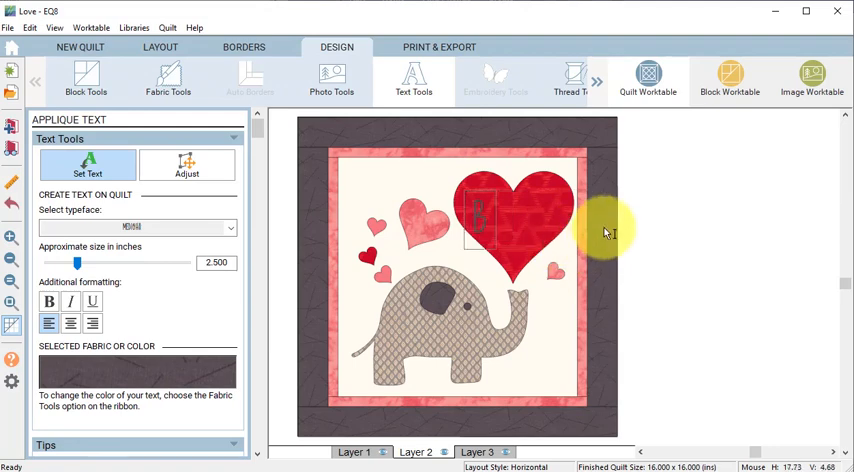
type("CM")
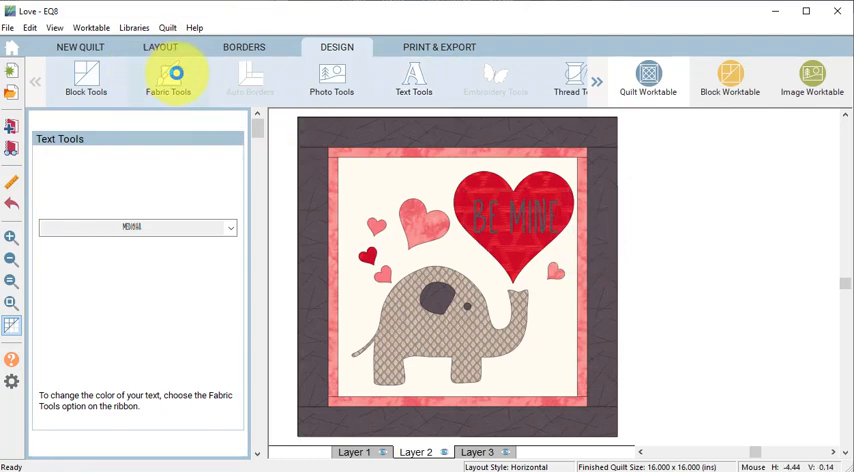
left_click(168, 80)
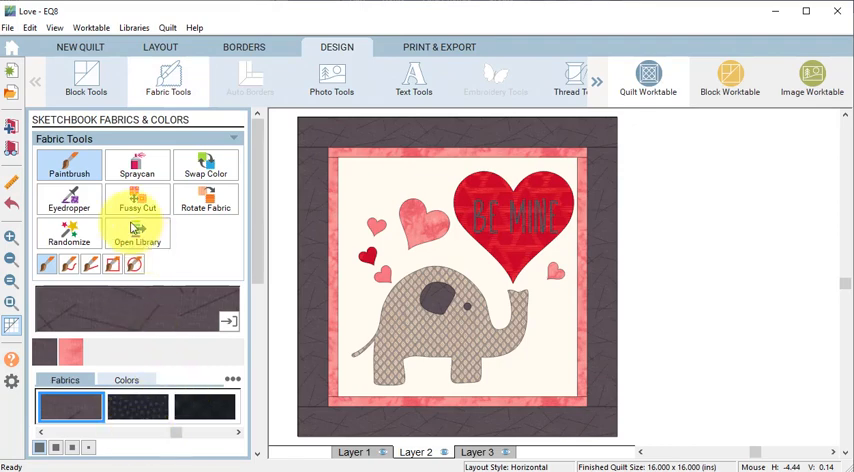